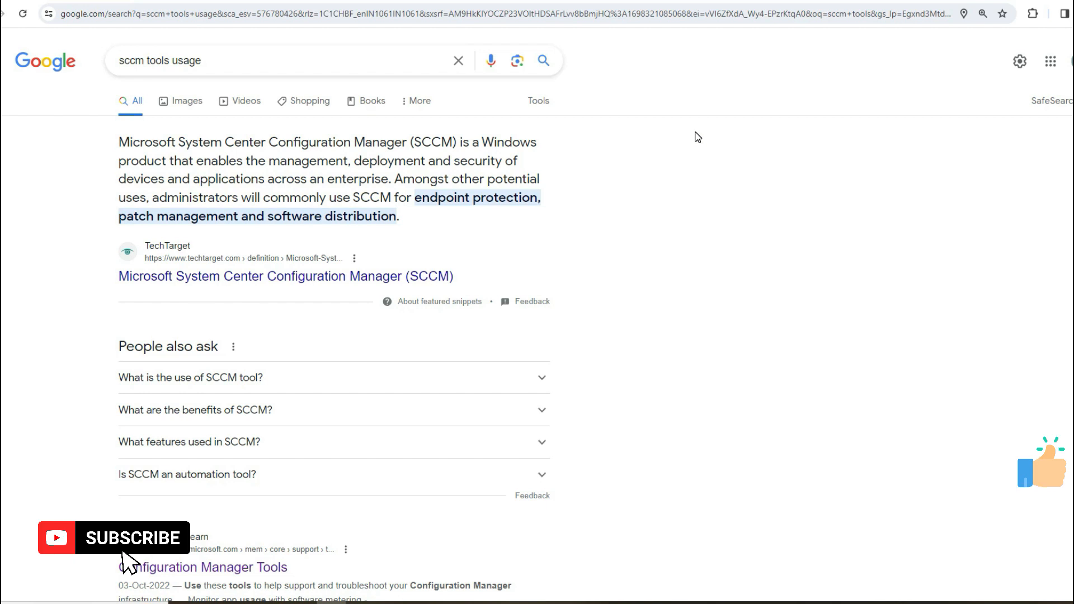
mouse_move(821, 138)
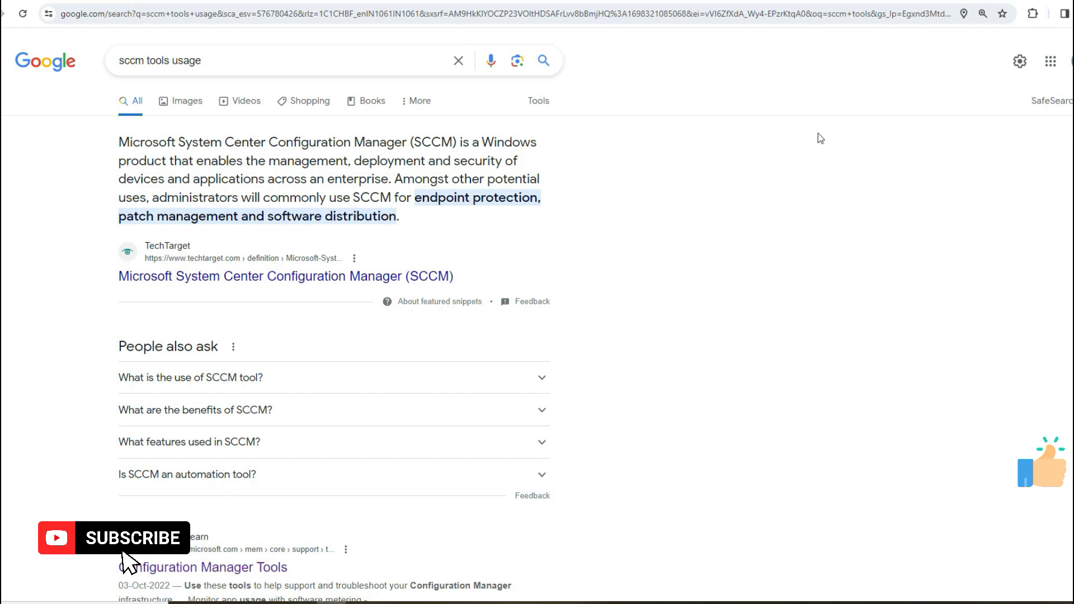
mouse_move(711, 235)
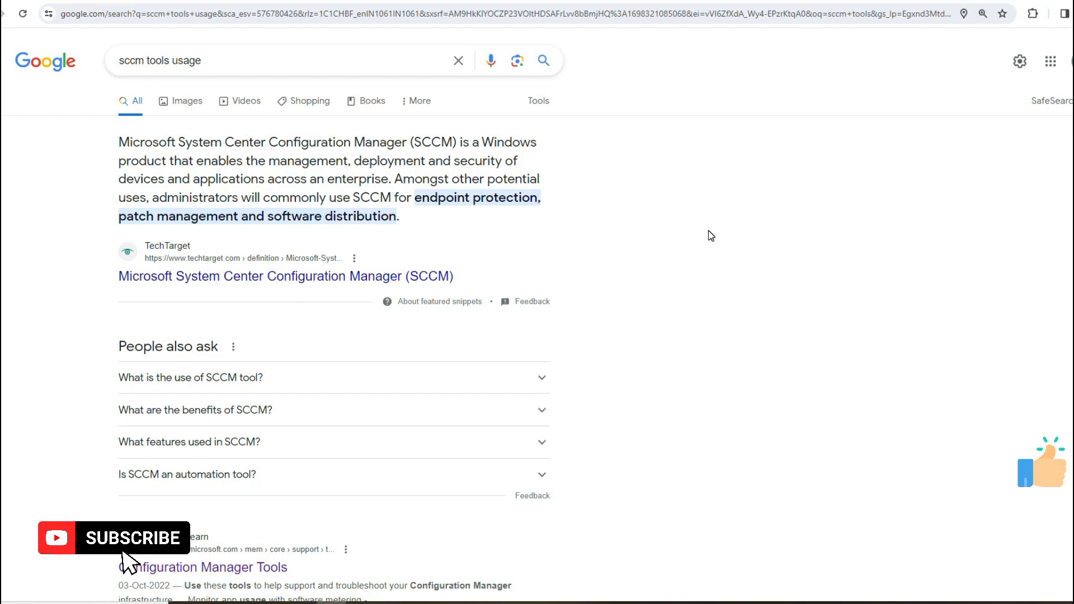
Skim the 'sccm tools usage' results and open TechTarget's SCCM definition article
scroll("down", 3)
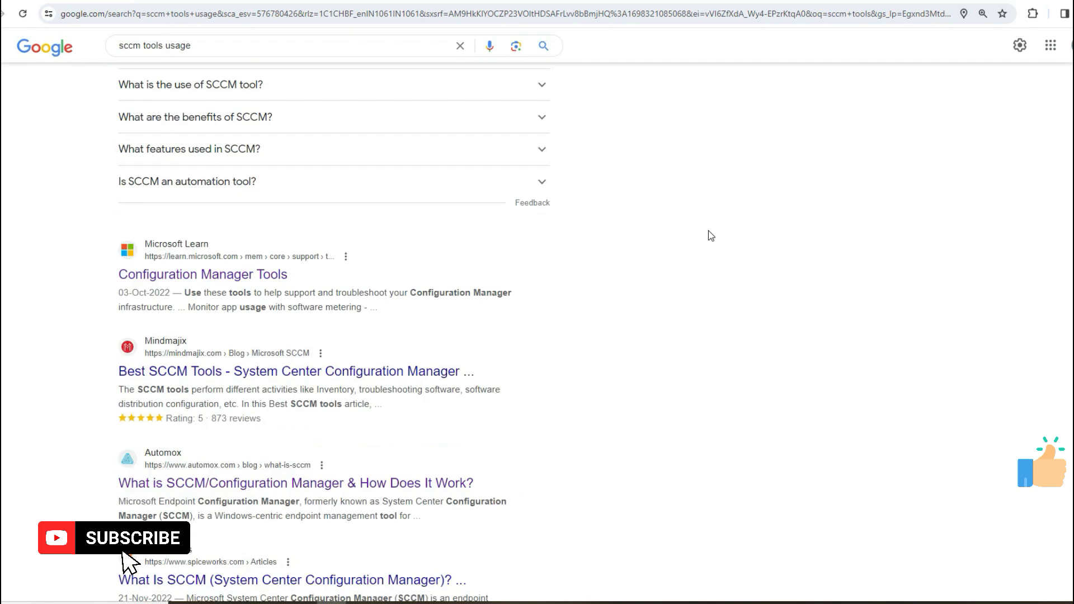
scroll("up", 3)
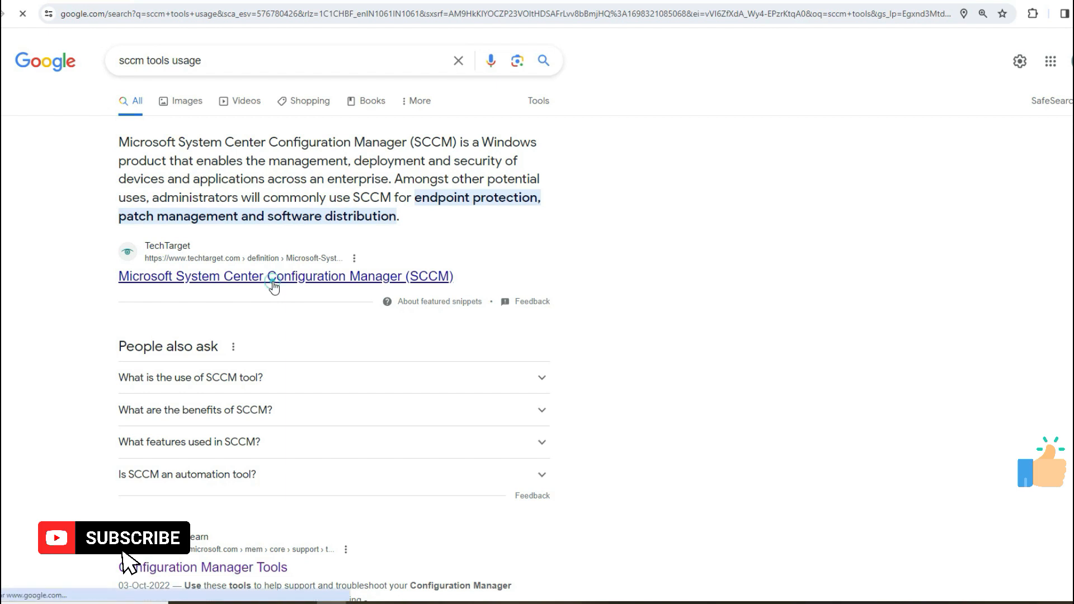
left_click(284, 276)
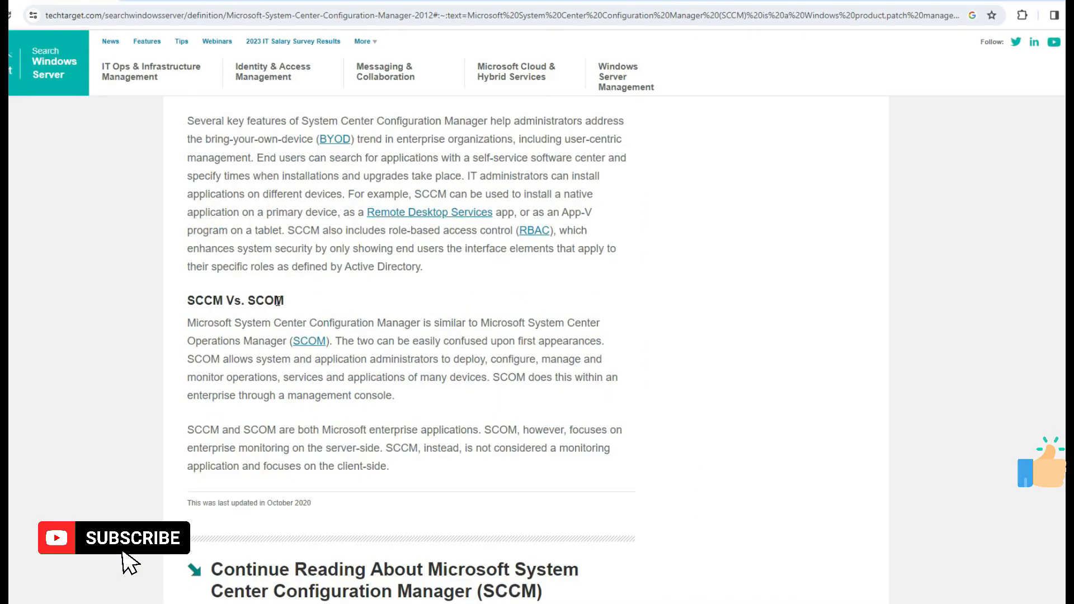
scroll("up", 3)
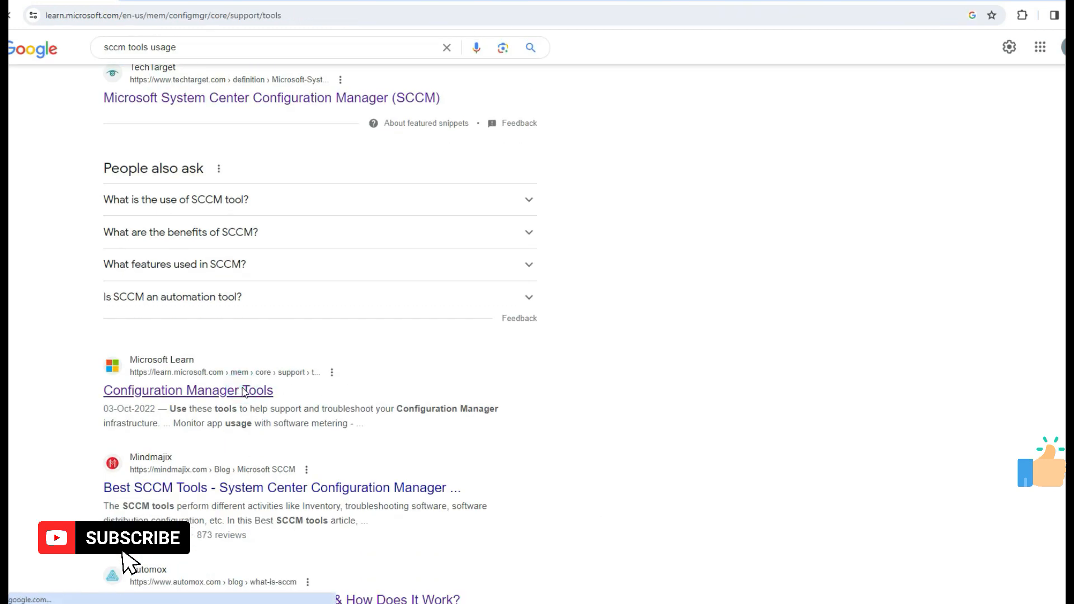
Open Microsoft Learn's Configuration Manager Tools article and scroll through its Client and Server tools
left_click(187, 390)
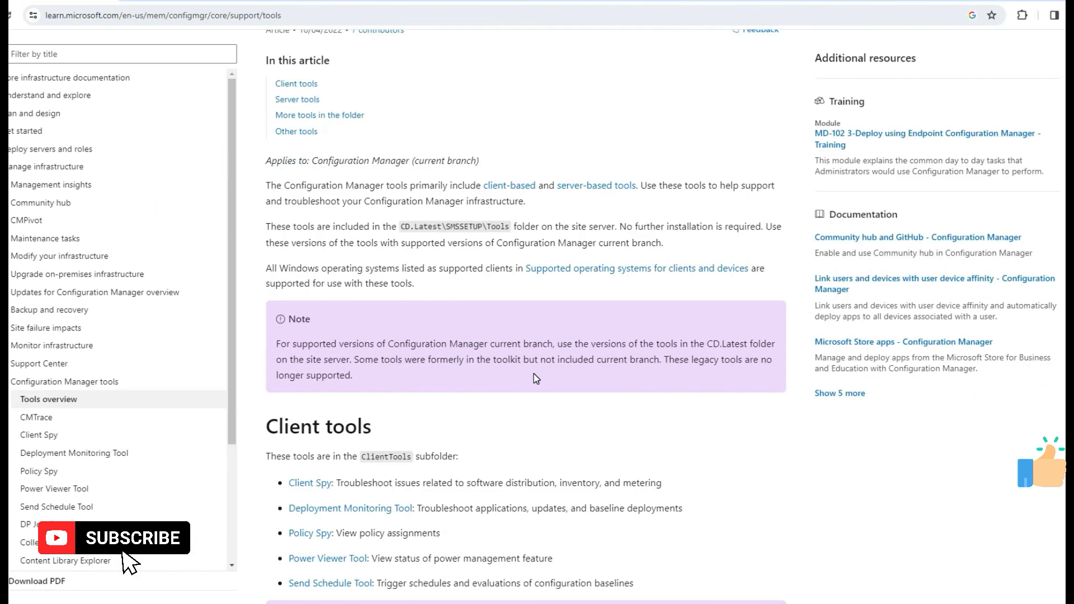
scroll("down", 3)
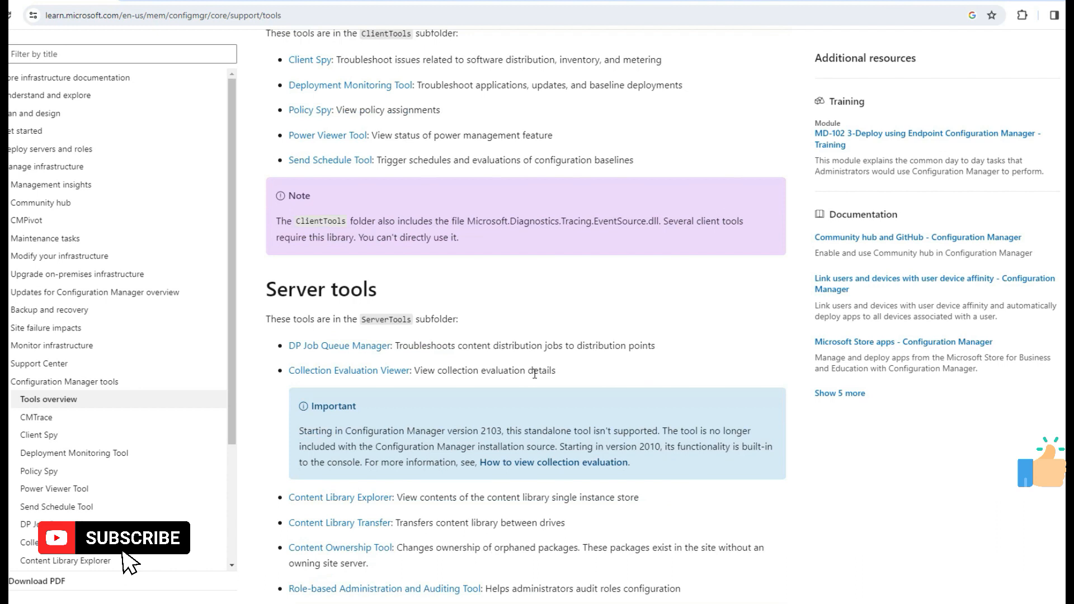
scroll("down", 3)
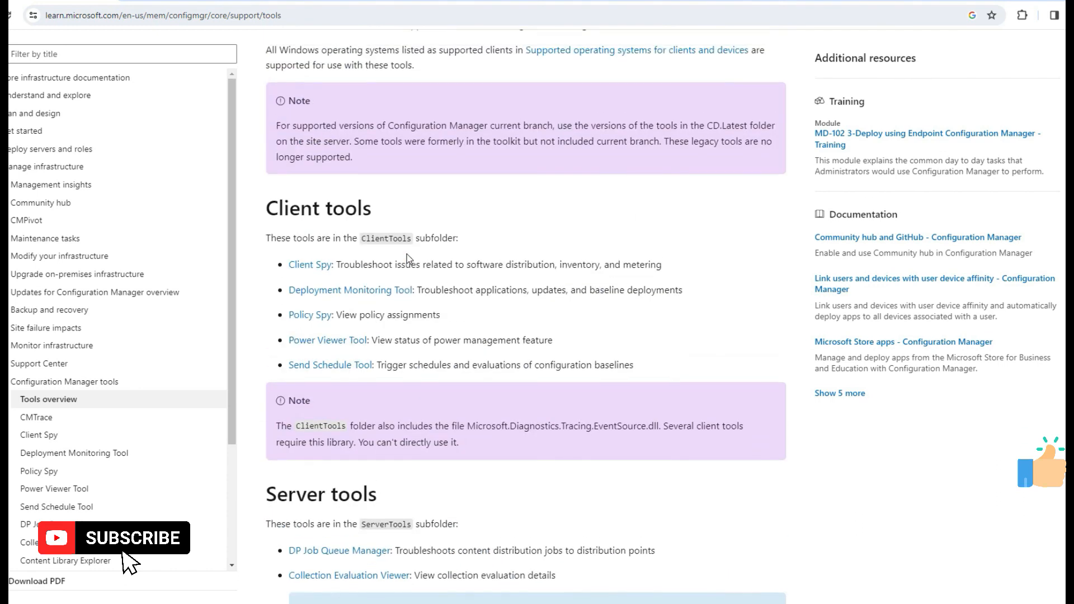
scroll("up", 3)
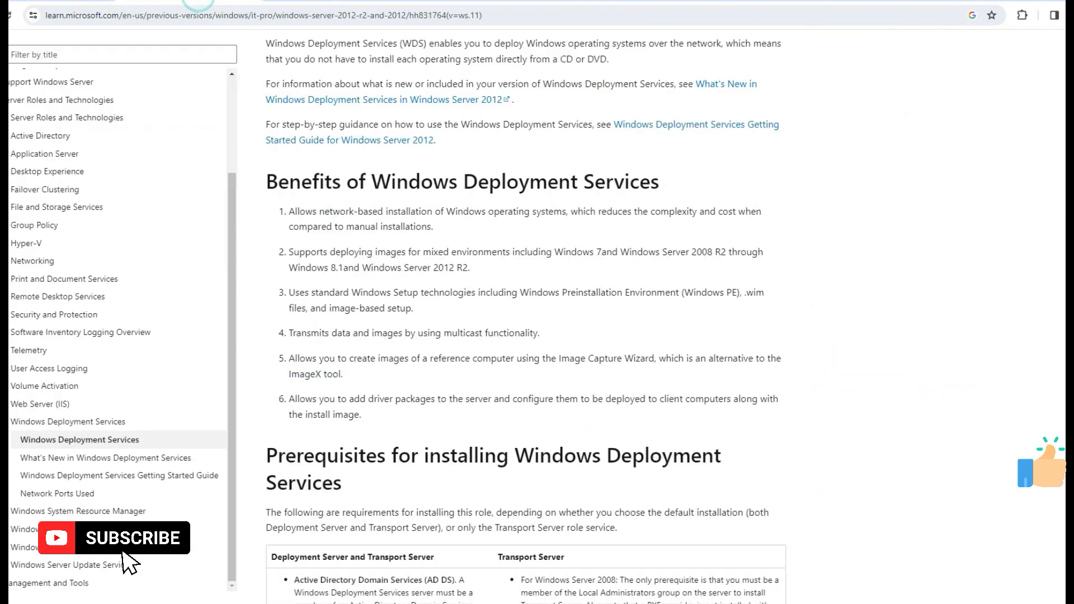
Scroll the WDS Overview through Benefits, Prerequisites, Tools and Installing WDS on virtual machines
scroll("up", 3)
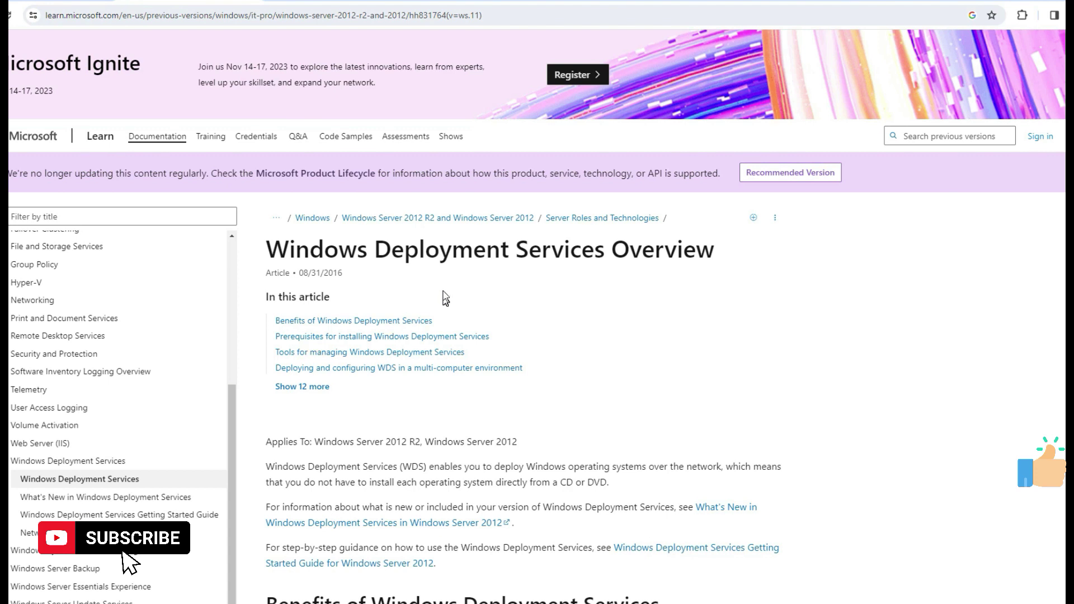
scroll("down", 3)
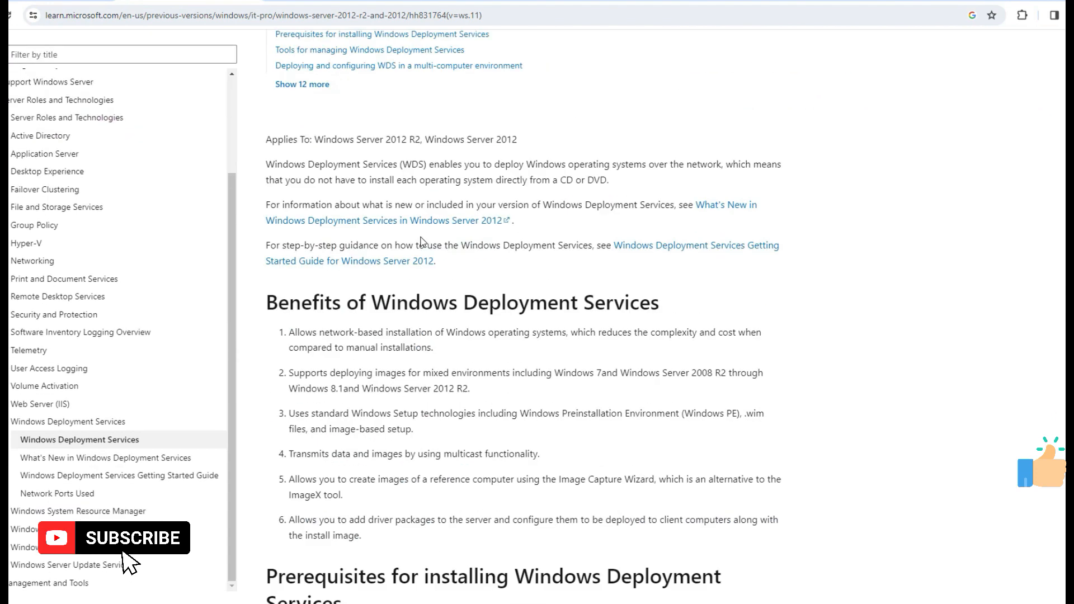
scroll("down", 3)
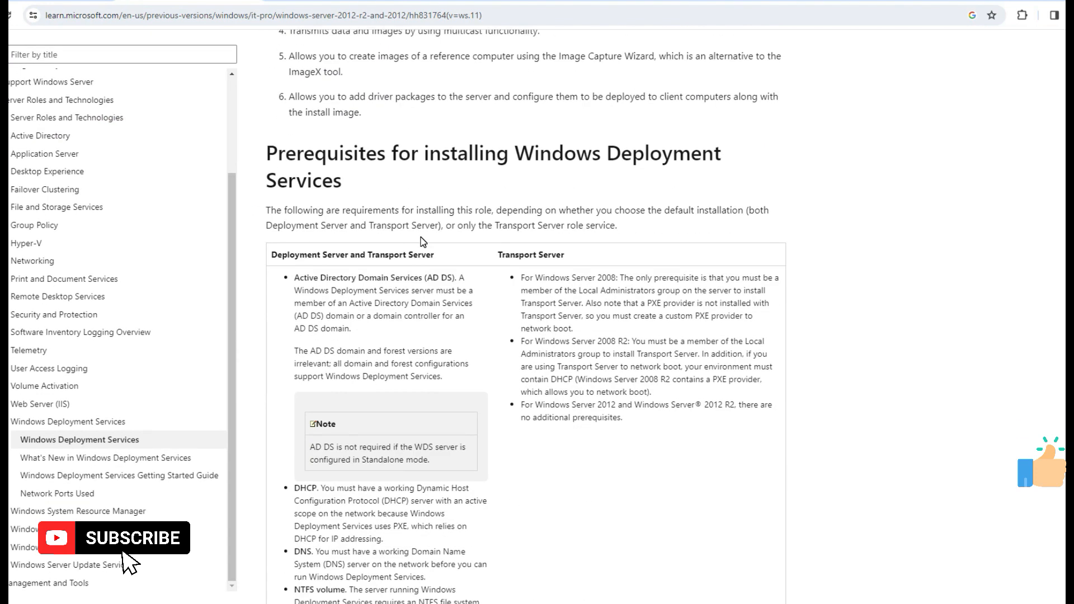
scroll("down", 3)
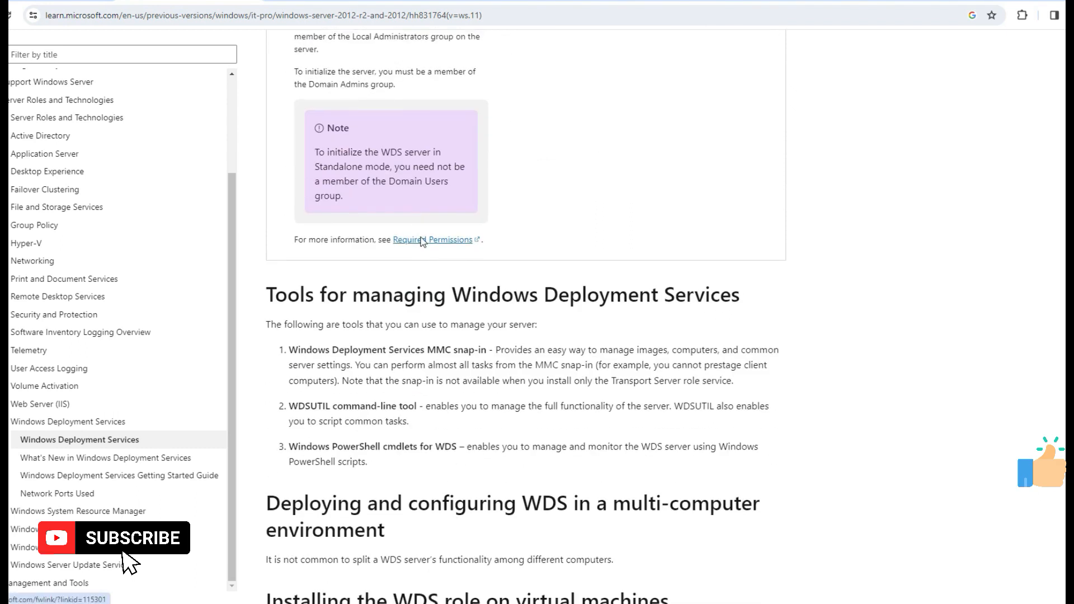
scroll("up", 3)
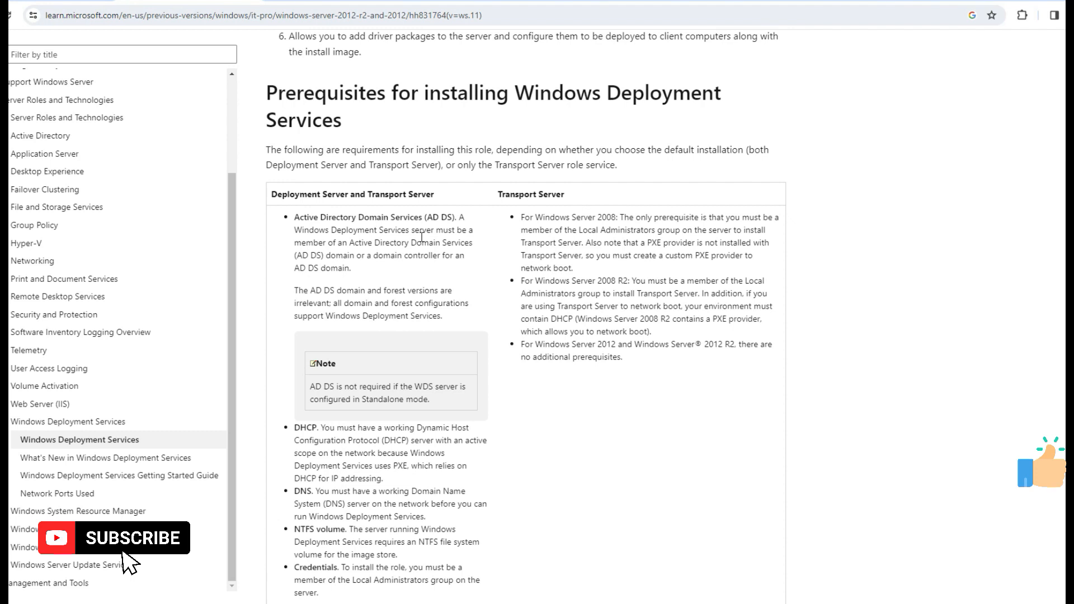
scroll("down", 3)
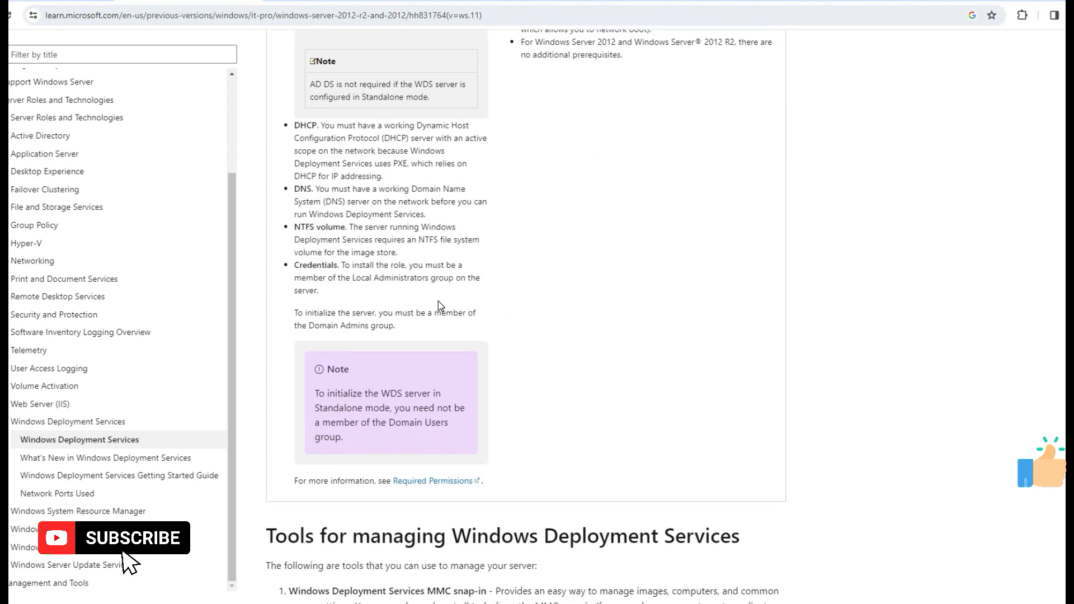
scroll("down", 3)
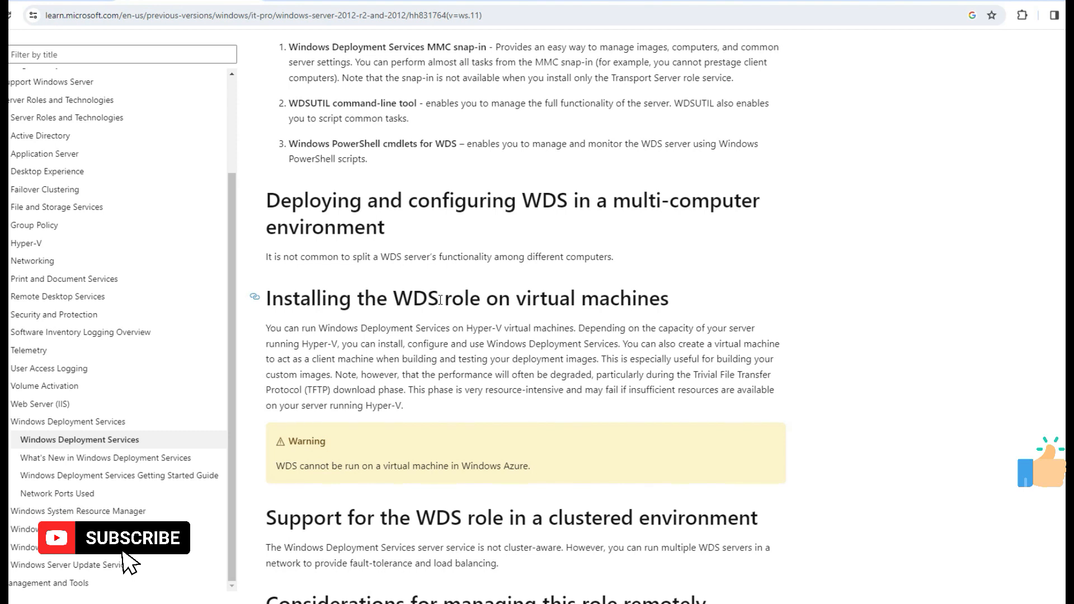
Open the WSUS article, scroll to 'Changes from WSUS version 3.2', then return toward the top
left_click(84, 565)
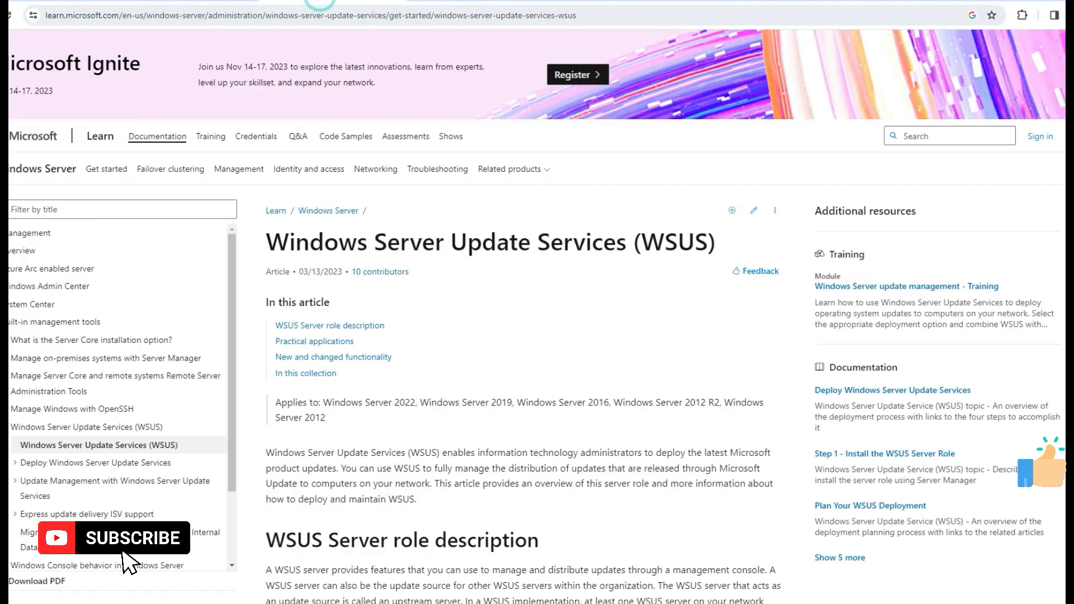
scroll("down", 3)
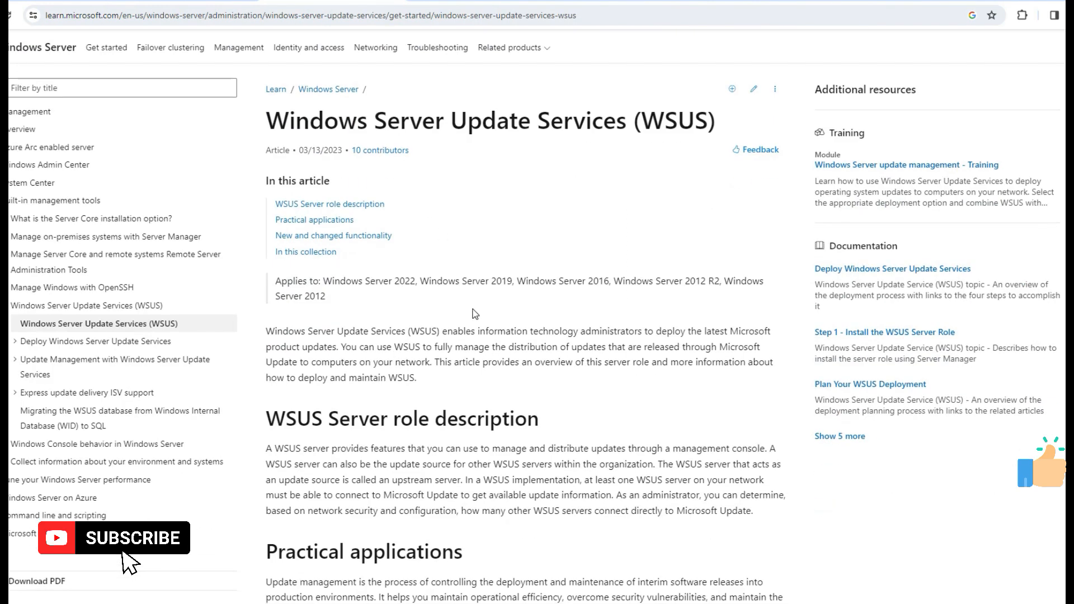
scroll("down", 3)
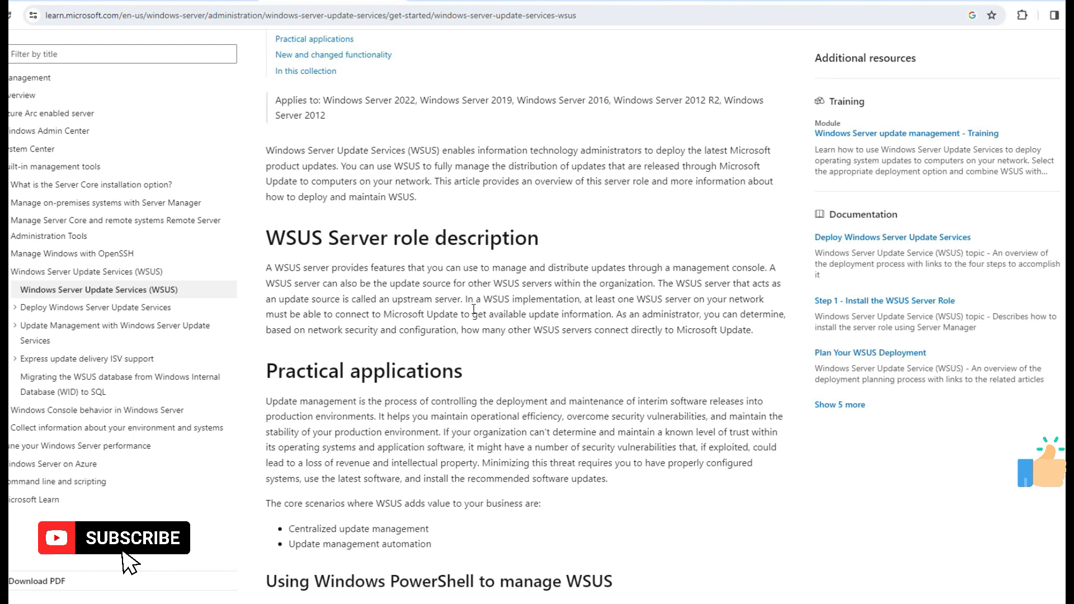
scroll("down", 3)
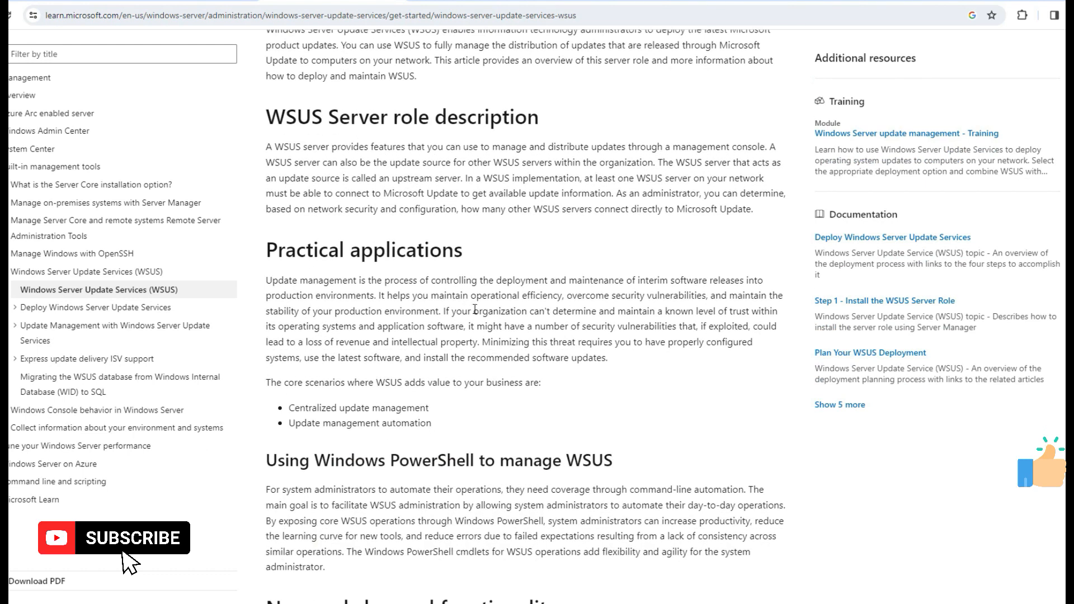
scroll("down", 3)
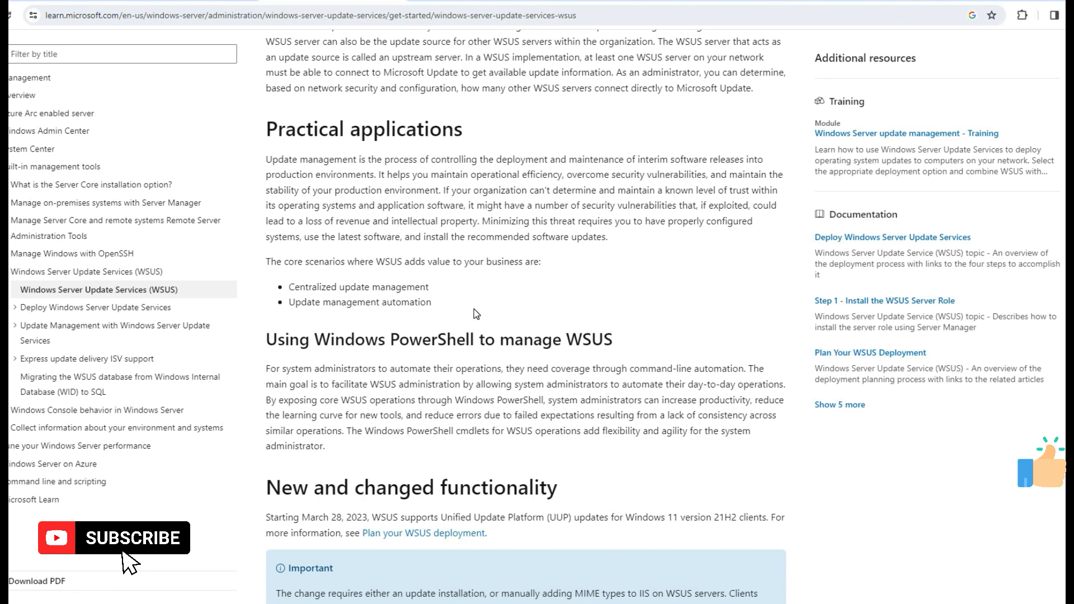
scroll("down", 3)
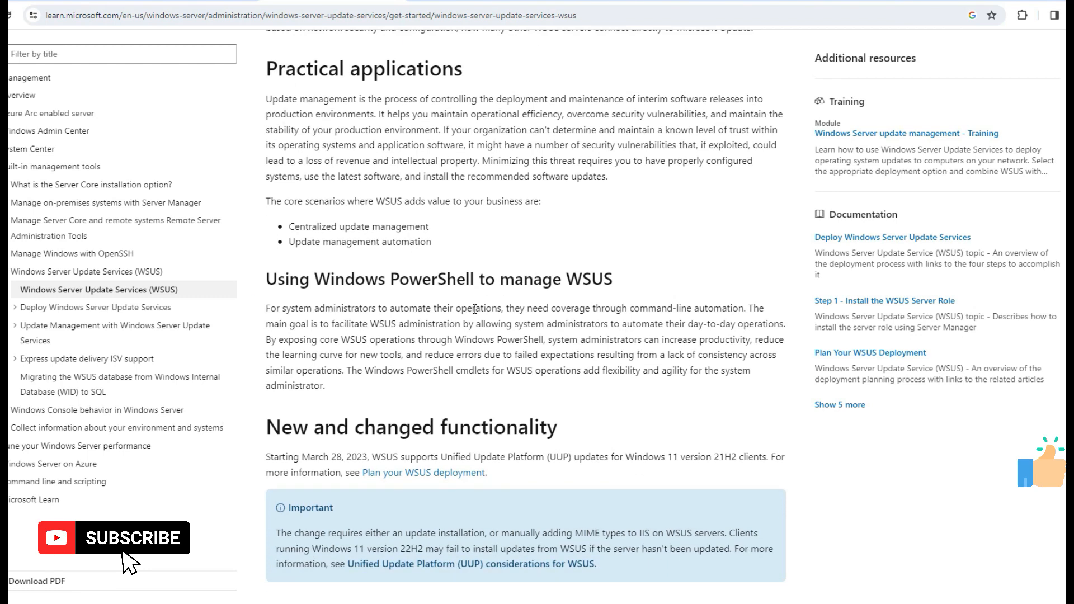
scroll("down", 3)
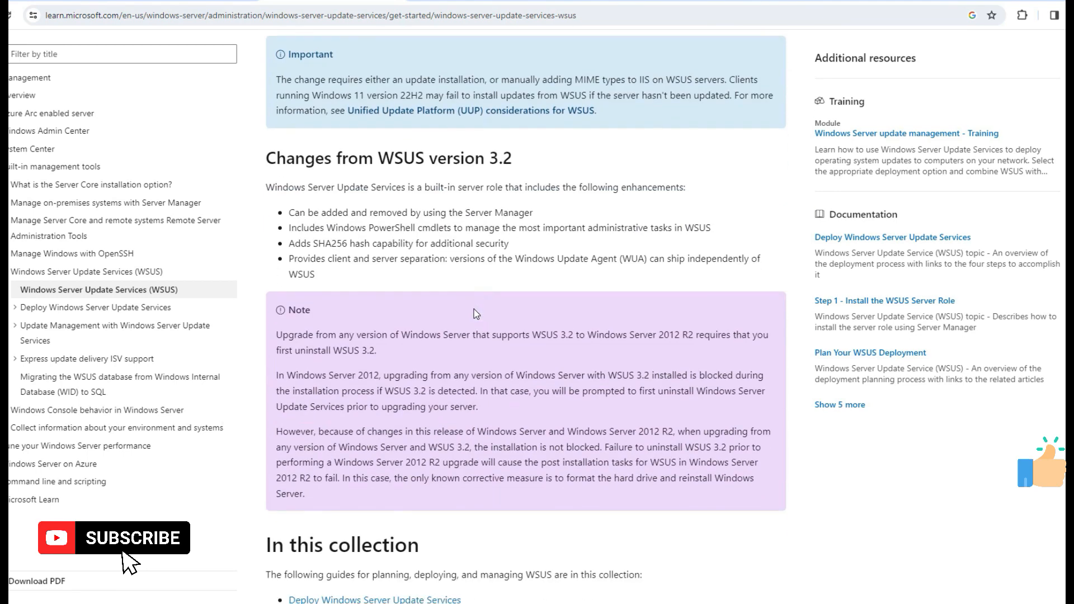
scroll("up", 3)
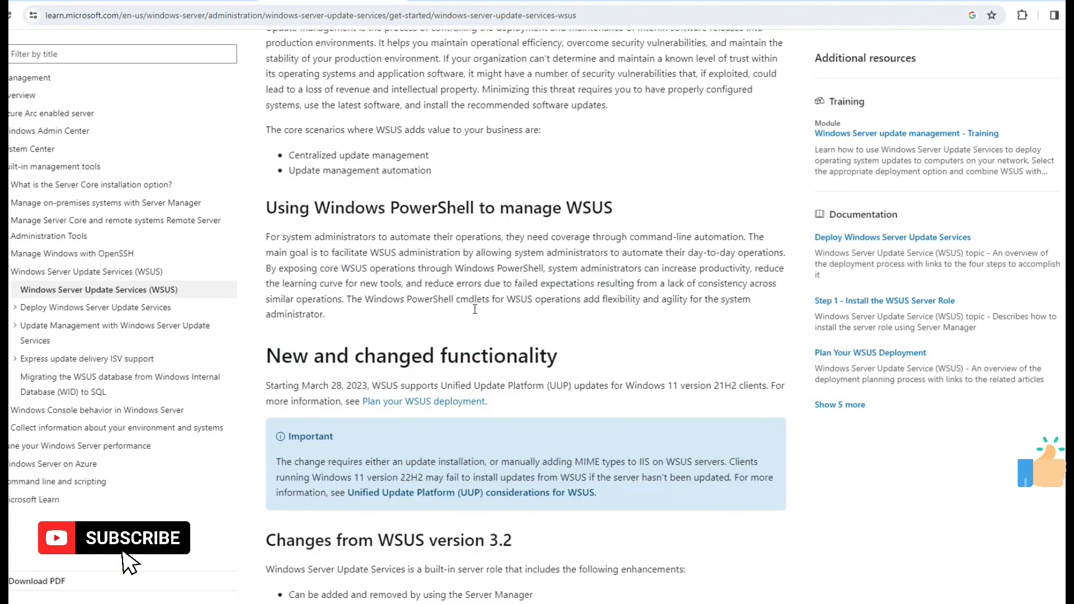
scroll("up", 3)
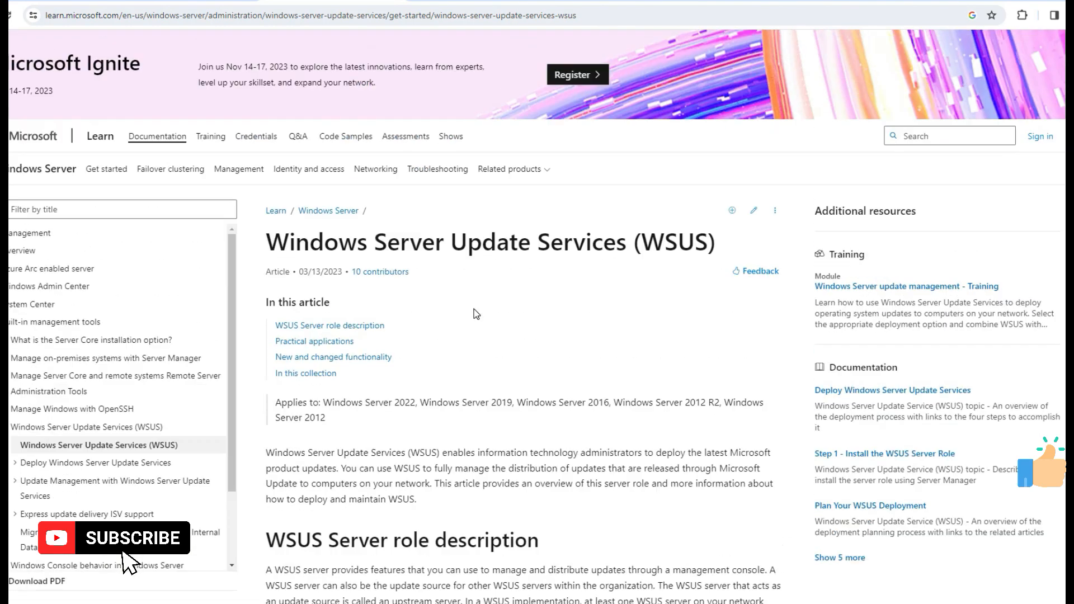
mouse_move(490, 264)
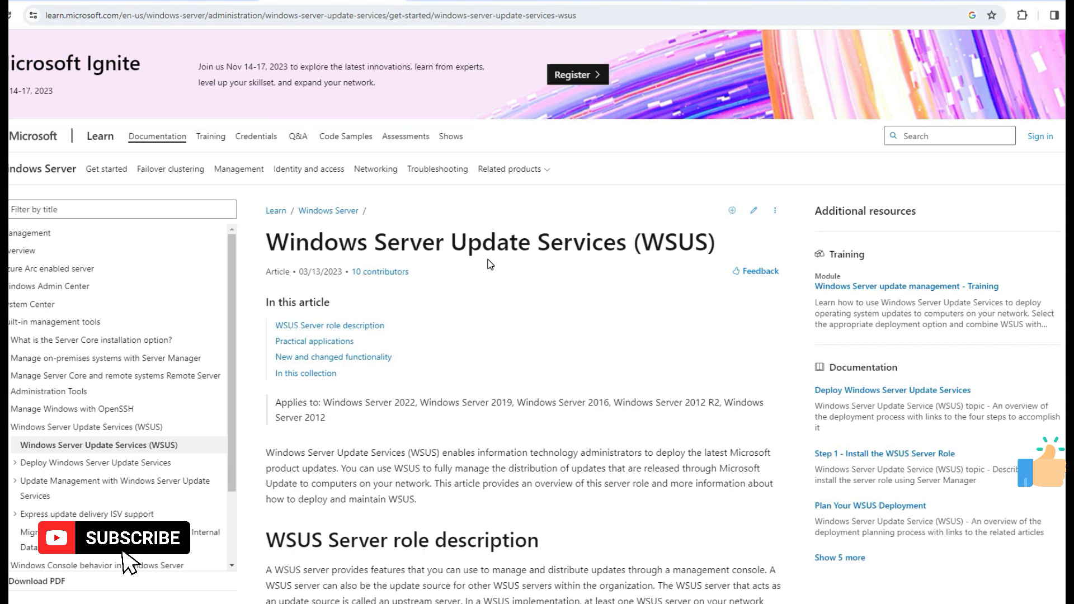
mouse_move(455, 80)
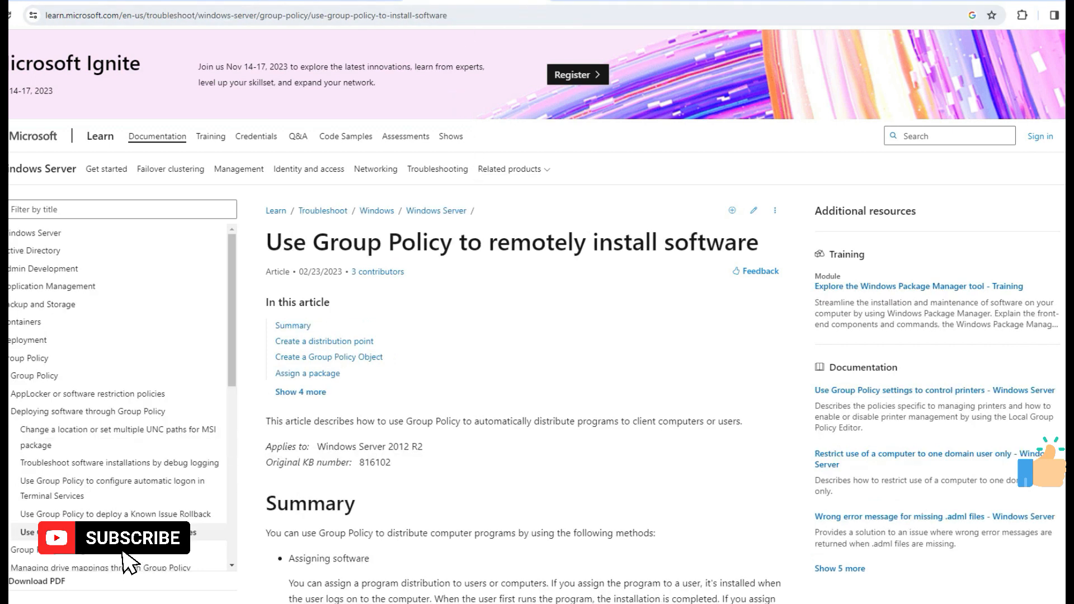
mouse_move(421, 396)
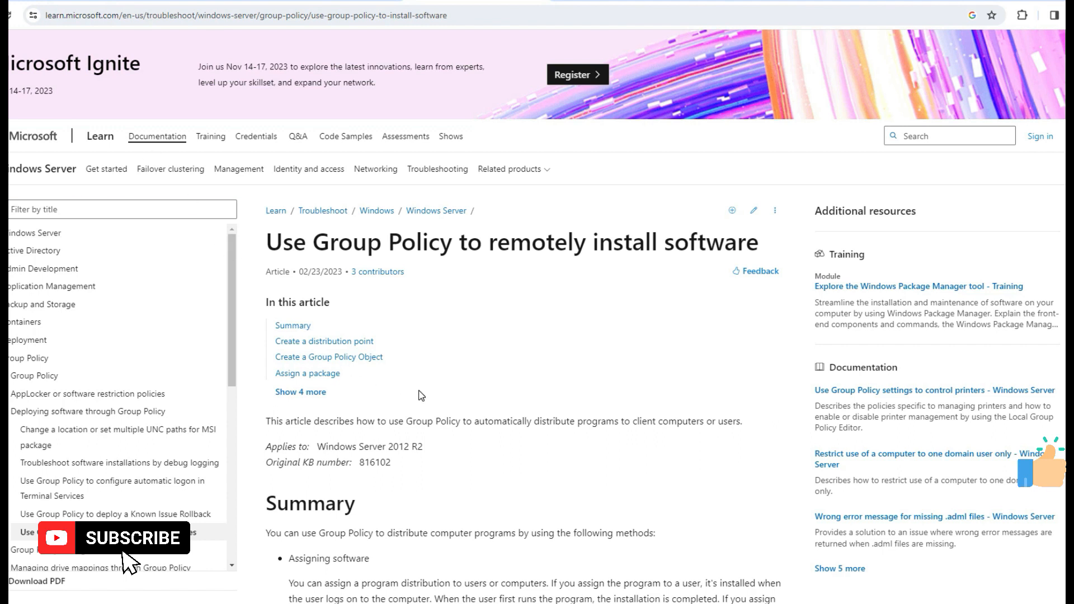
Scroll the 'Use Group Policy to remotely install software' article down to 'Publish a package'
scroll("down", 3)
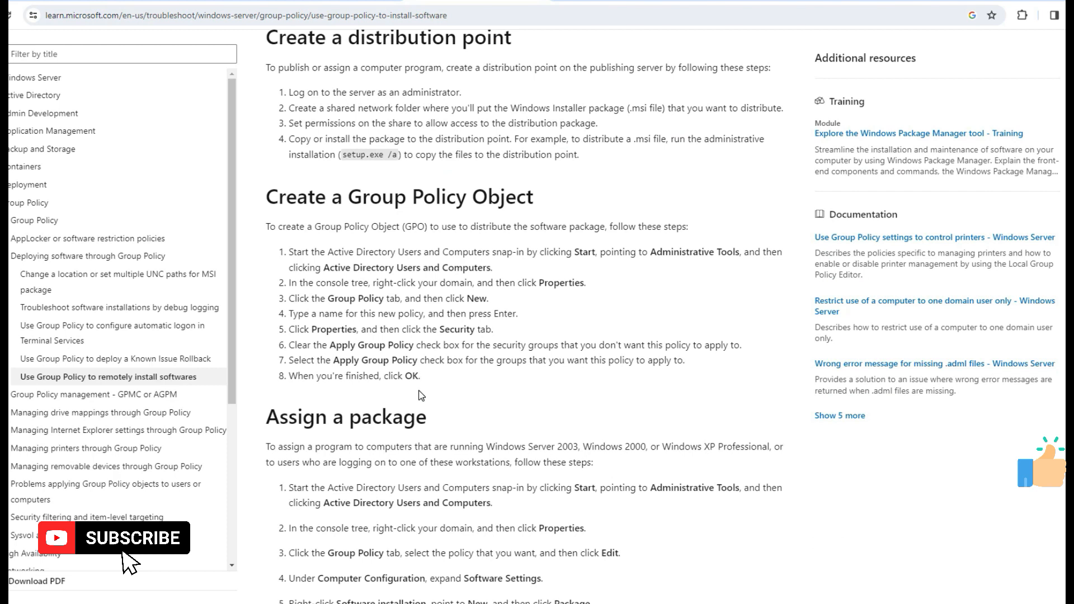
scroll("down", 3)
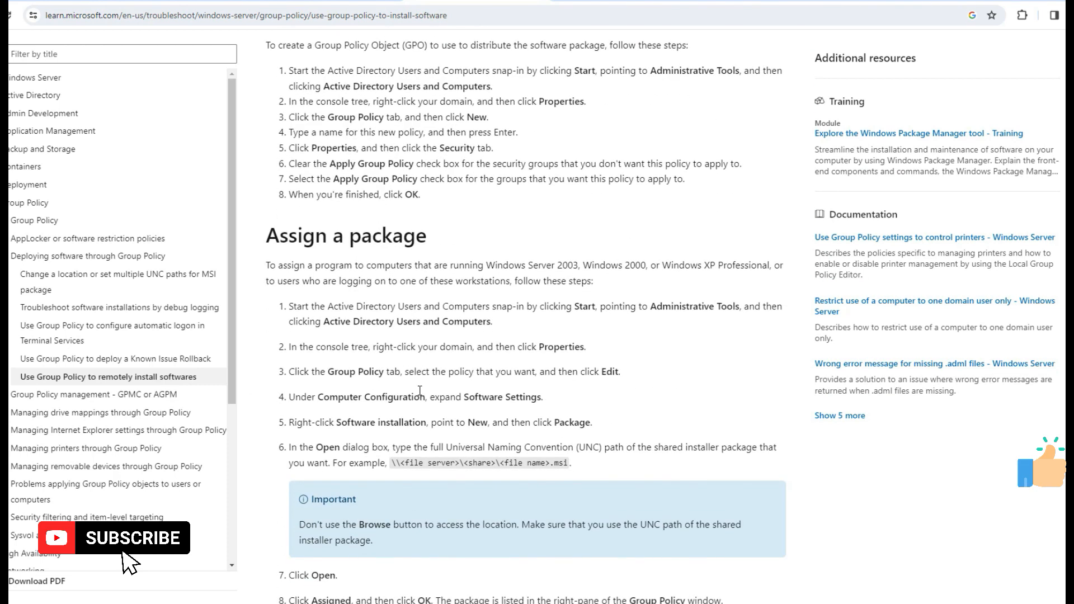
scroll("down", 3)
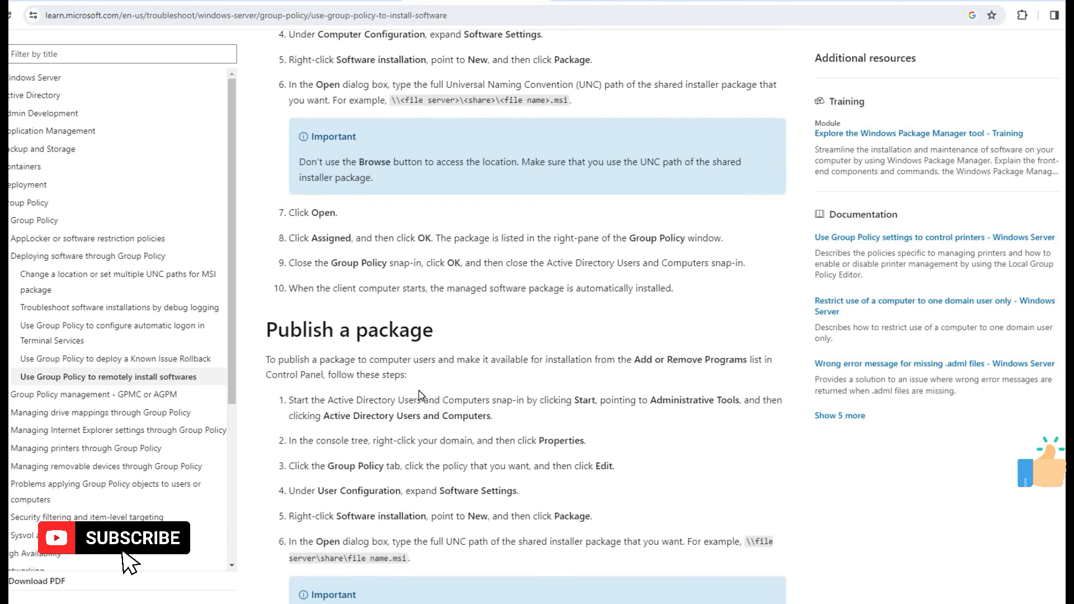
scroll("down", 3)
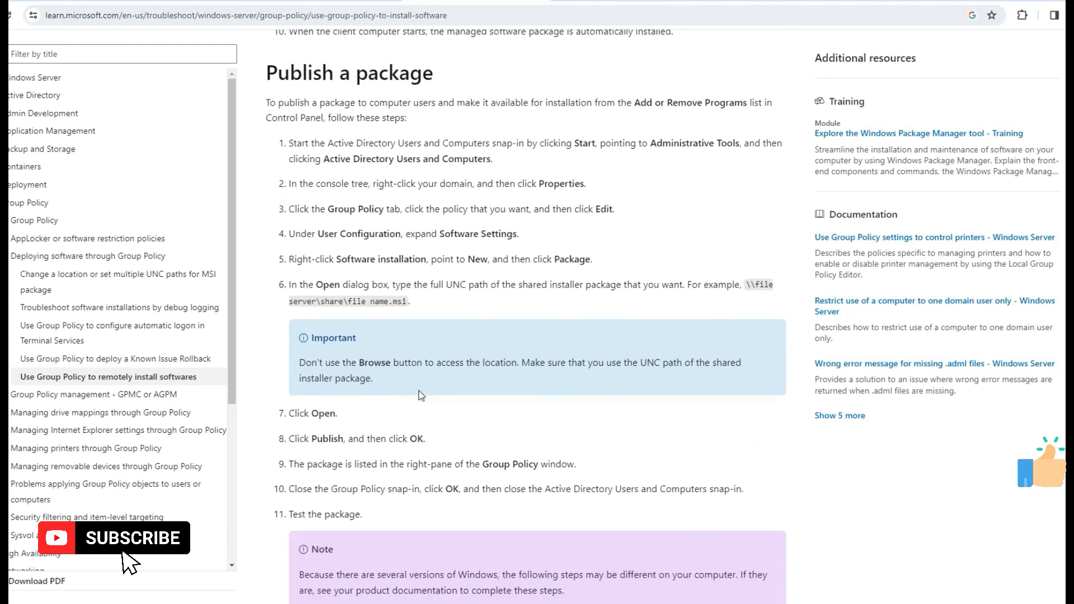
scroll("up", 3)
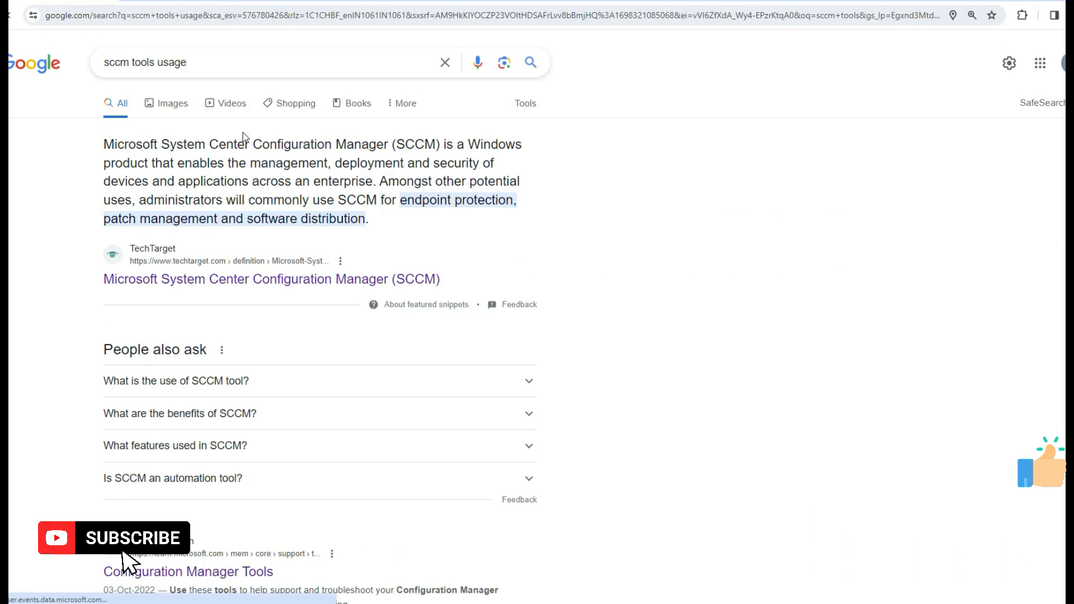
Switch to Google Images for 'sccm tools usage' and scroll through the thumbnails
left_click(165, 103)
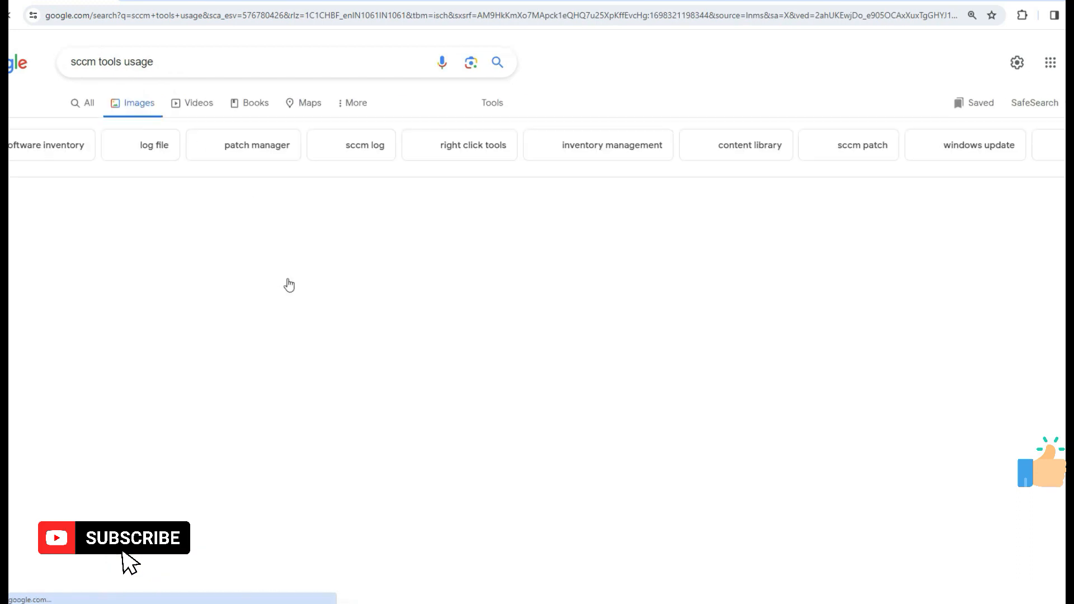
scroll("down", 3)
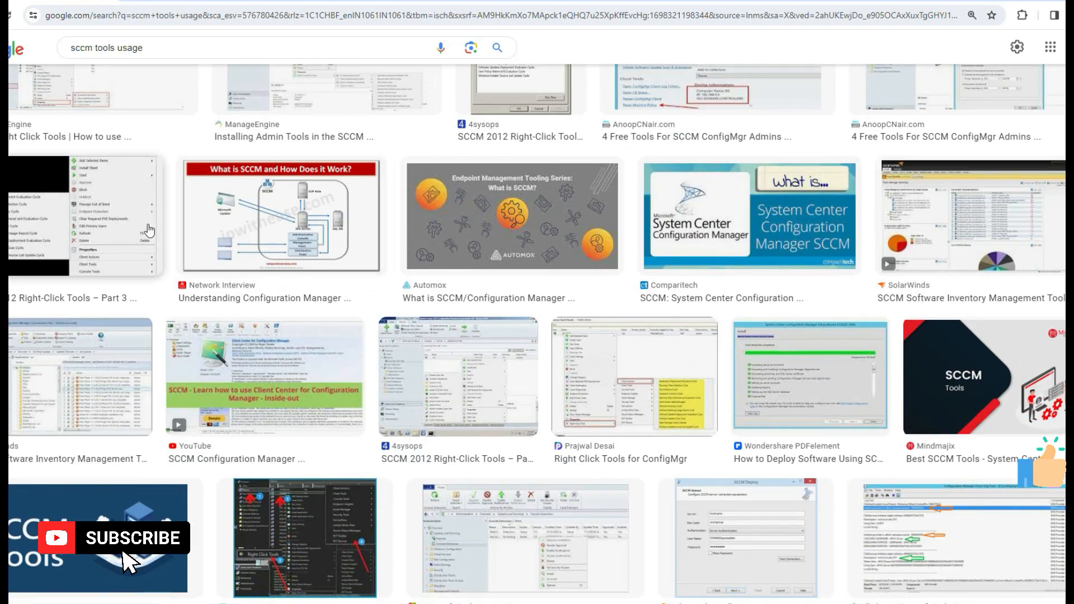
scroll("down", 3)
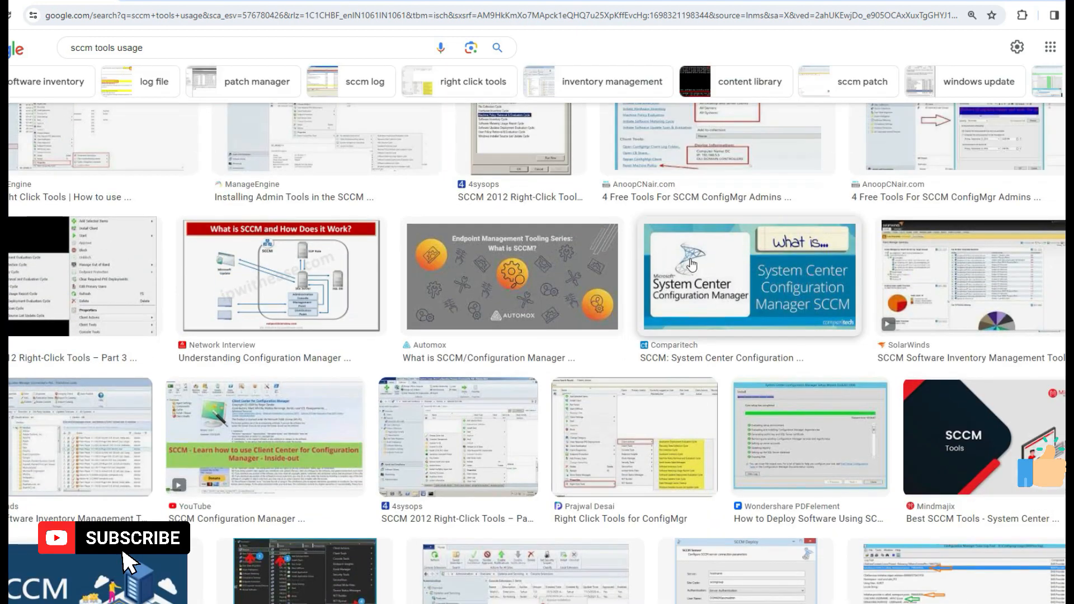
scroll("down", 3)
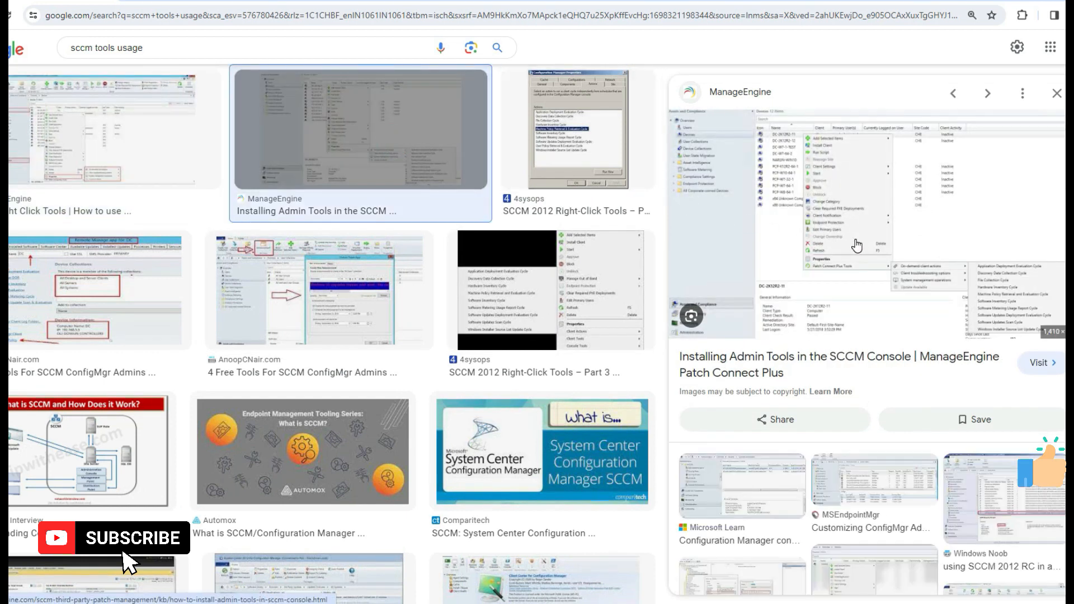
Preview the SolarWinds SCCM thumbnails, then AnoopCNair's 'List Of SCCM 2111 Known Issues' image
scroll("down", 3)
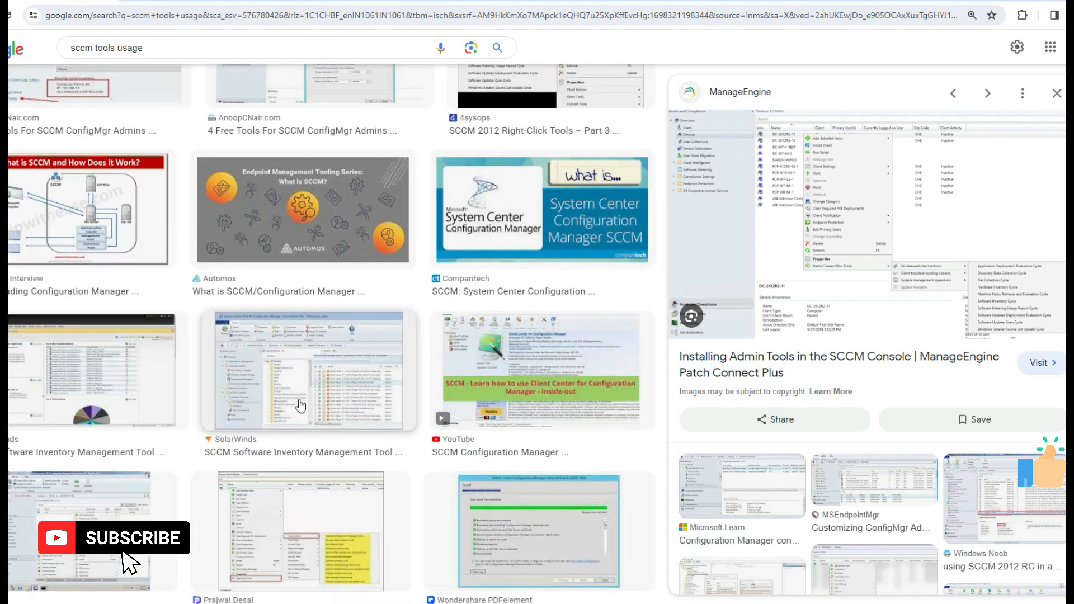
left_click(307, 368)
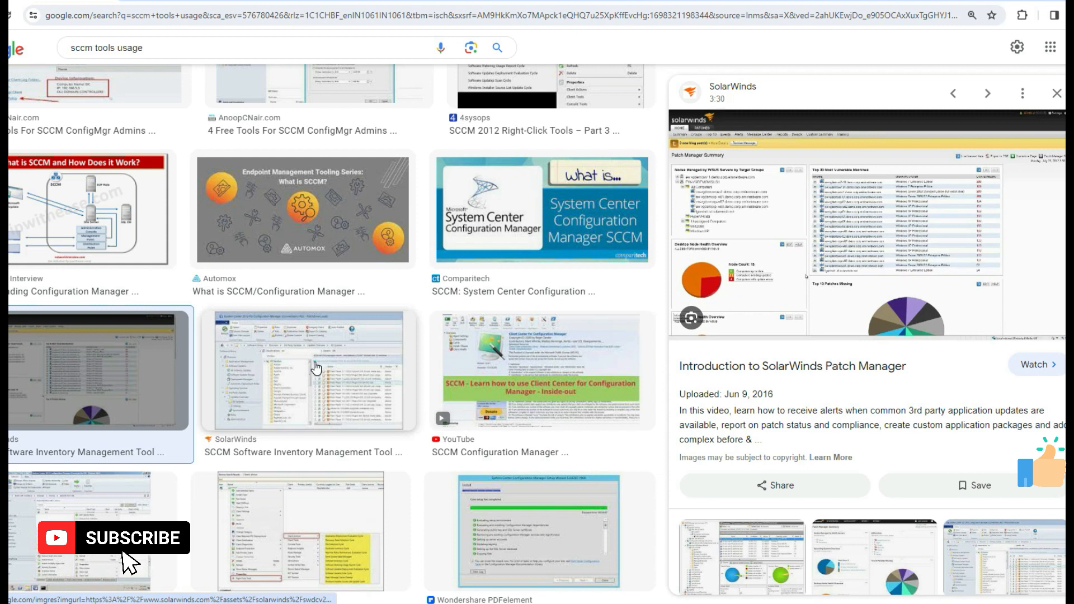
left_click(306, 368)
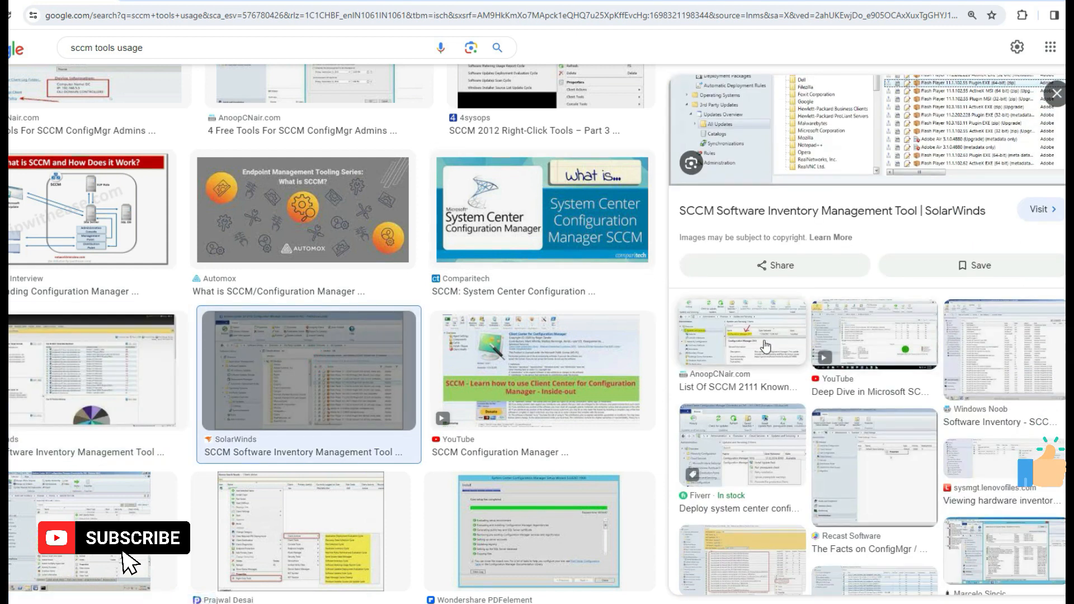
left_click(739, 331)
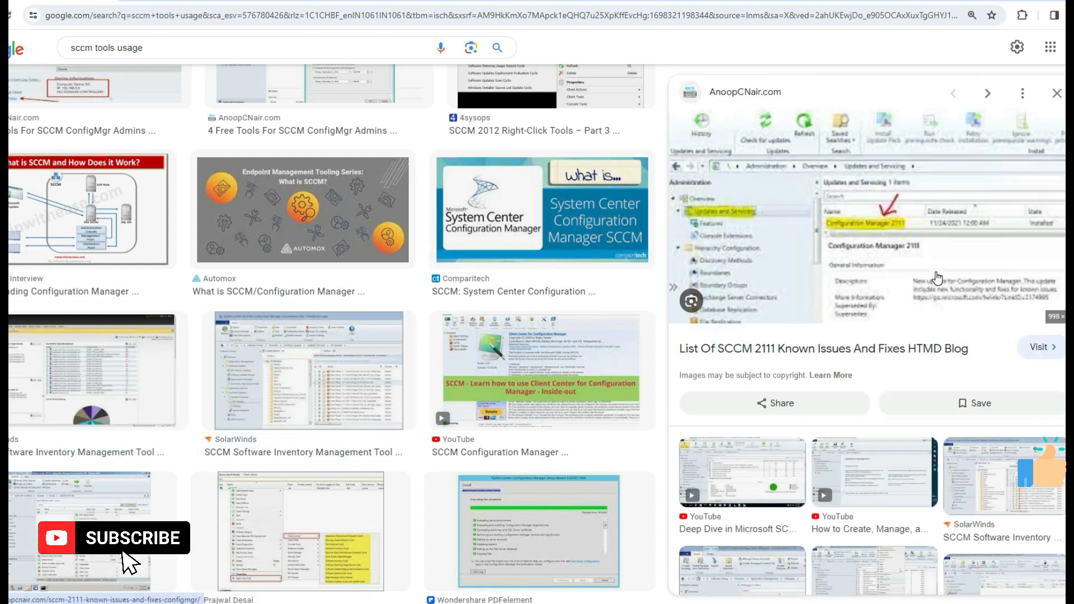